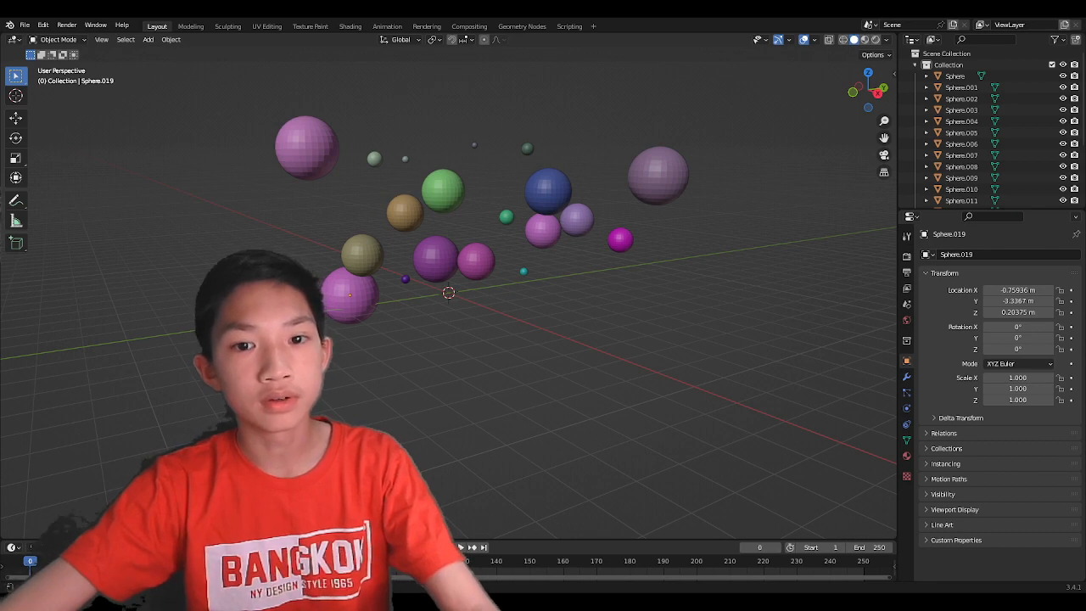
Send ChatGPT the message 'can you make a python script to add a bunch of spheres in blender'.
click(461, 547)
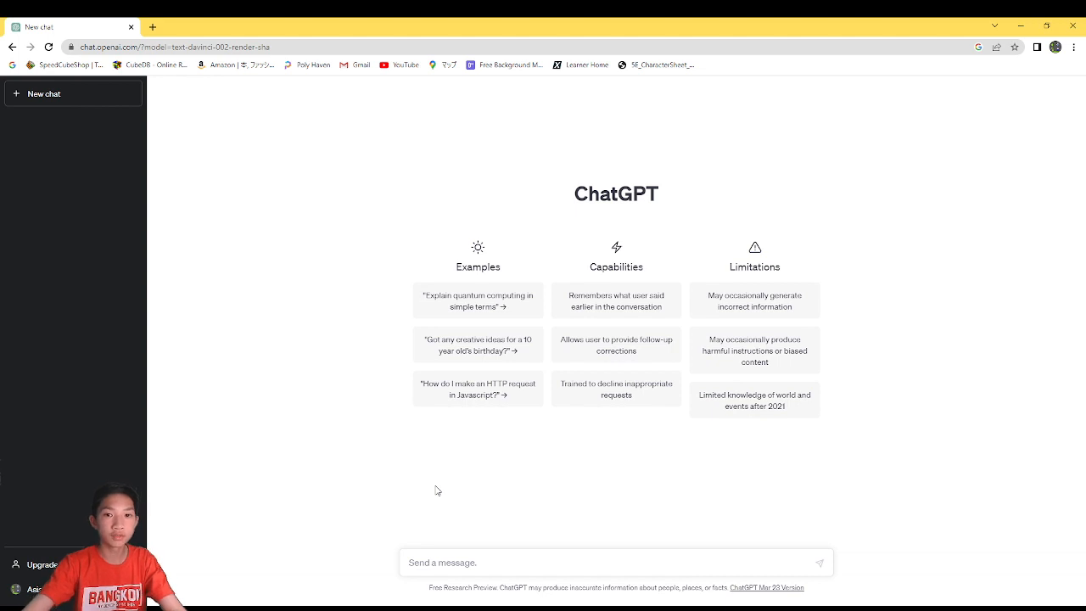
mouse_move(422, 453)
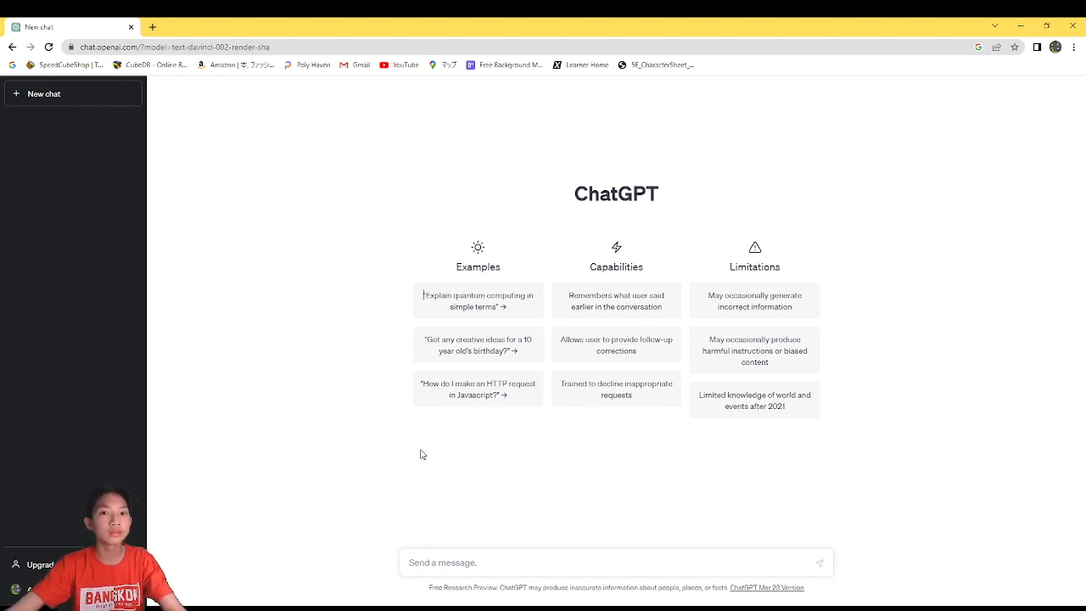
mouse_move(415, 435)
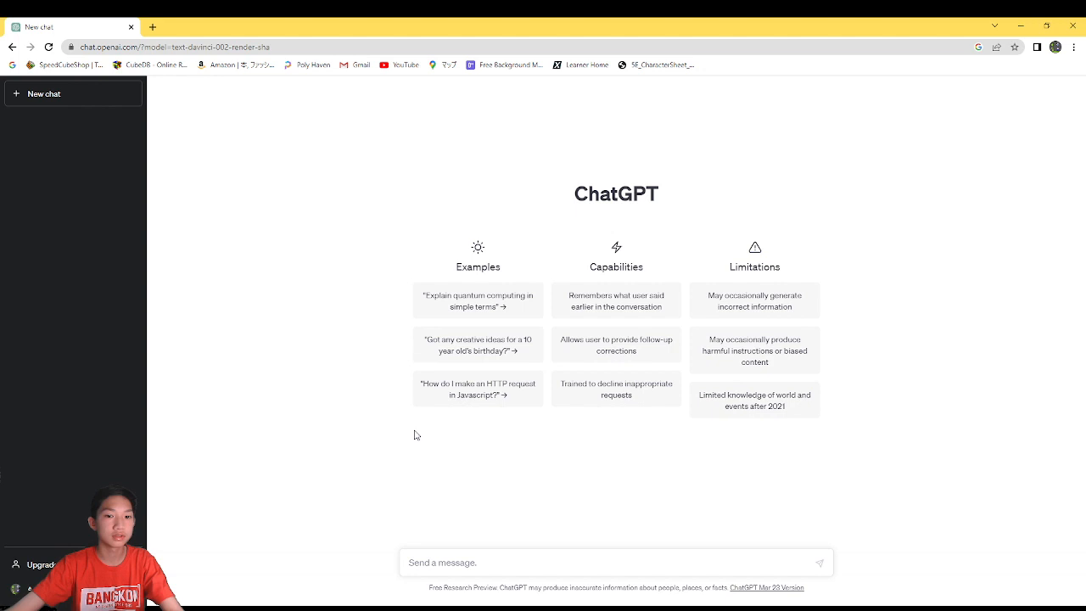
mouse_move(433, 484)
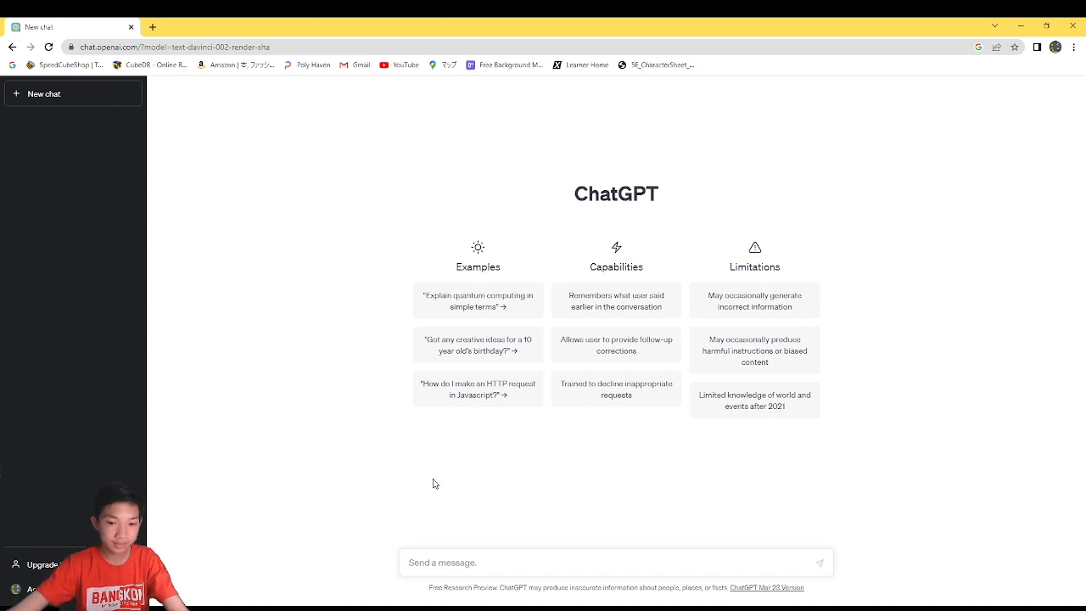
mouse_move(481, 480)
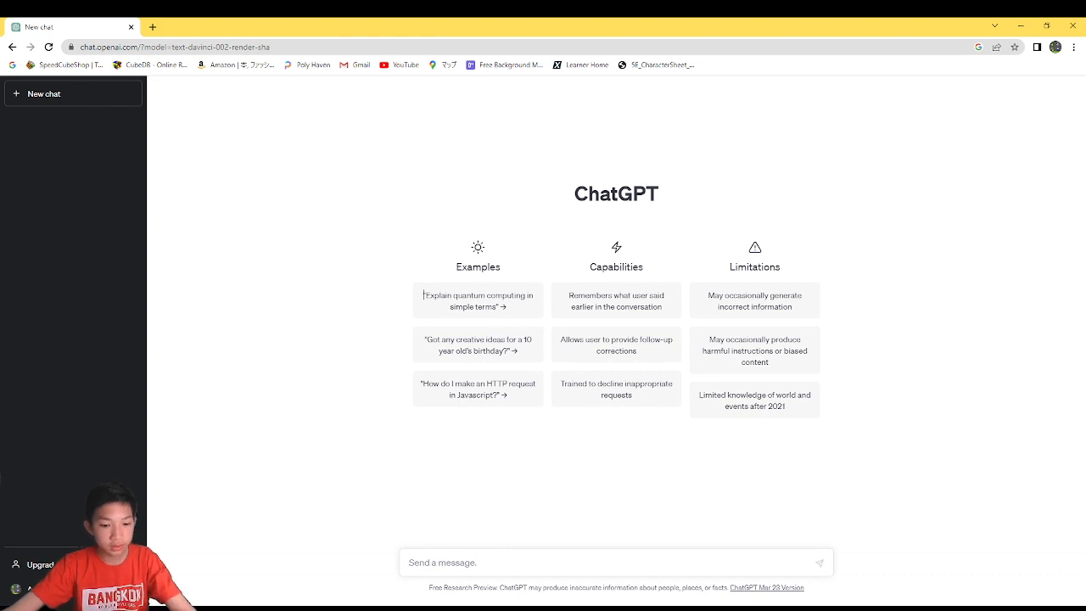
mouse_move(504, 158)
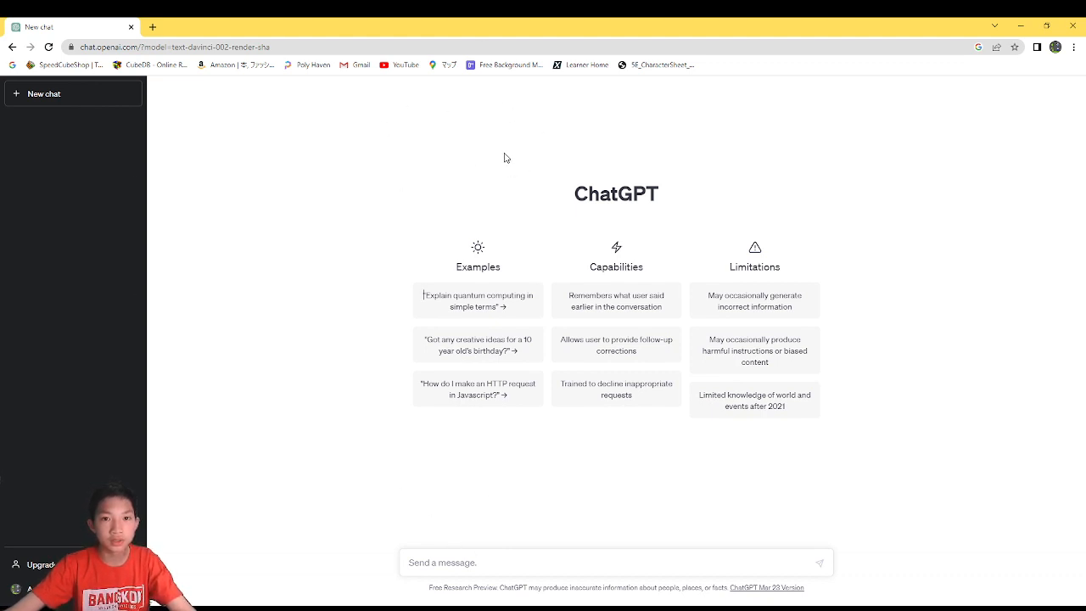
mouse_move(590, 159)
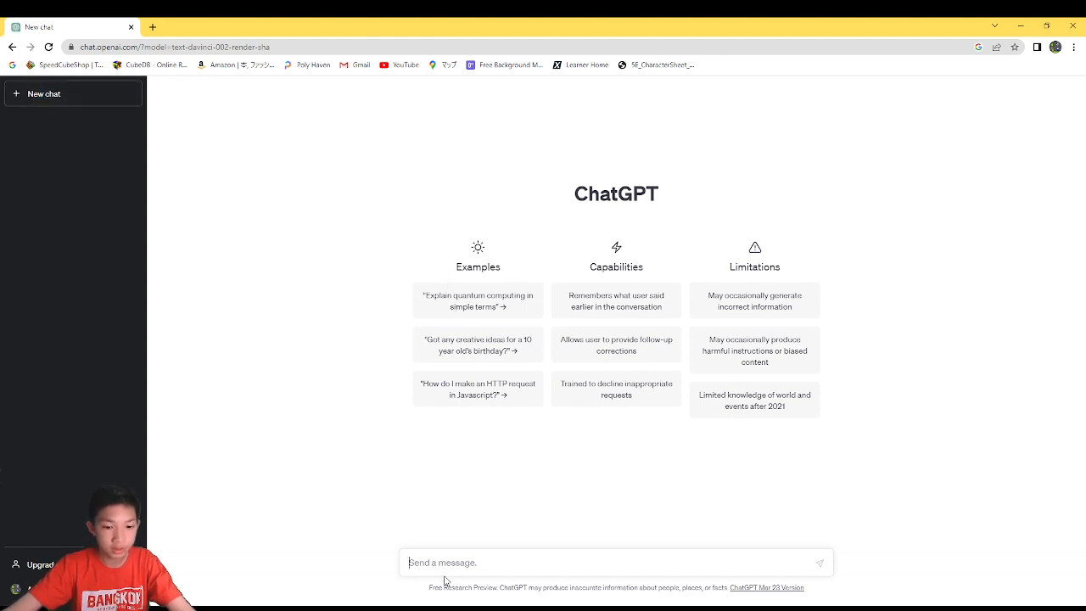
mouse_move(471, 536)
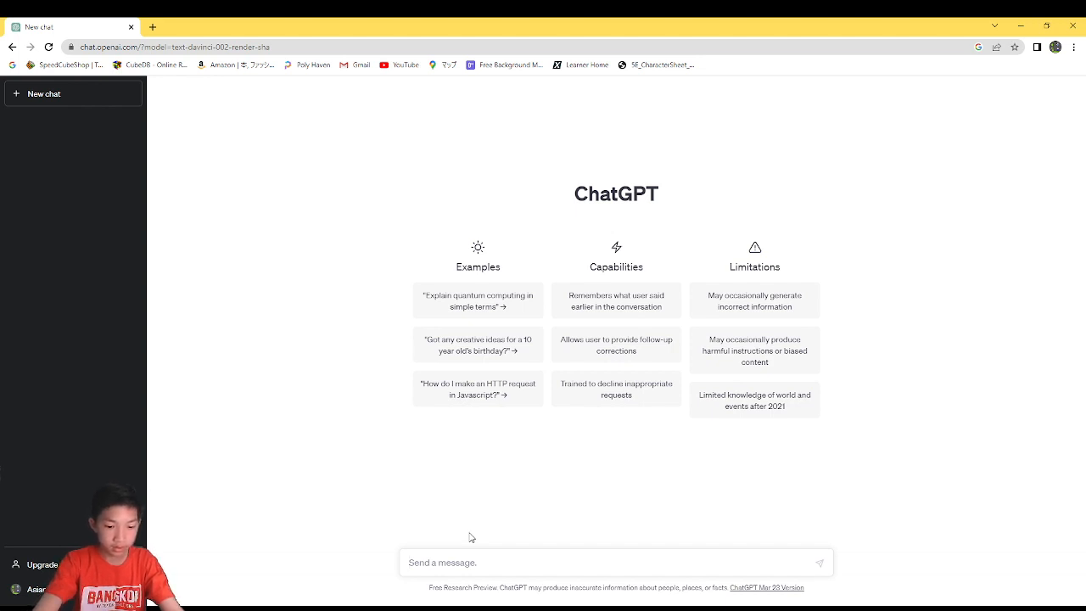
text(can you)
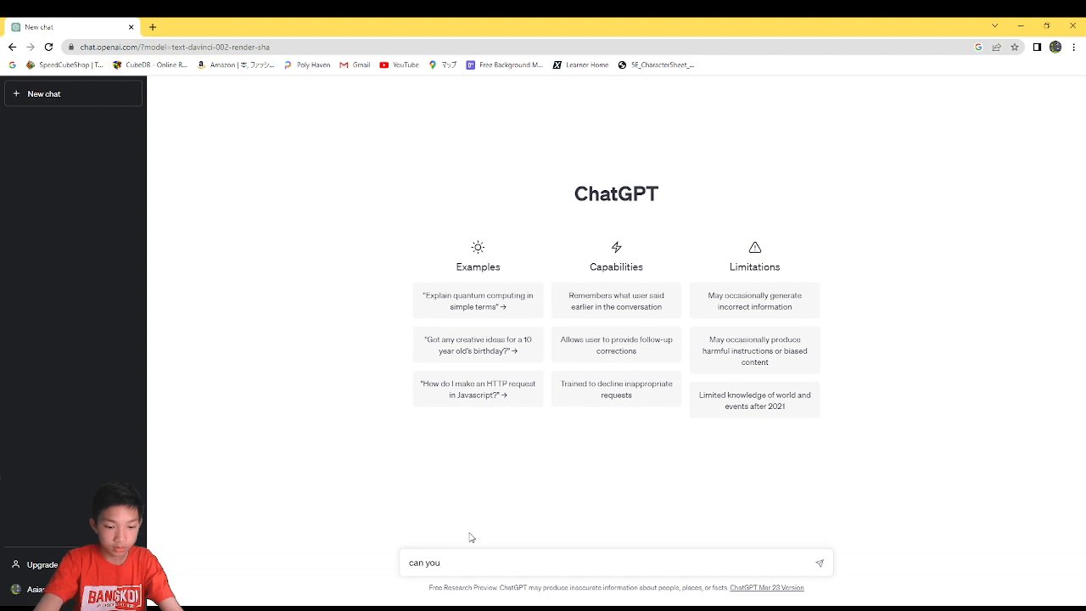
text(make a)
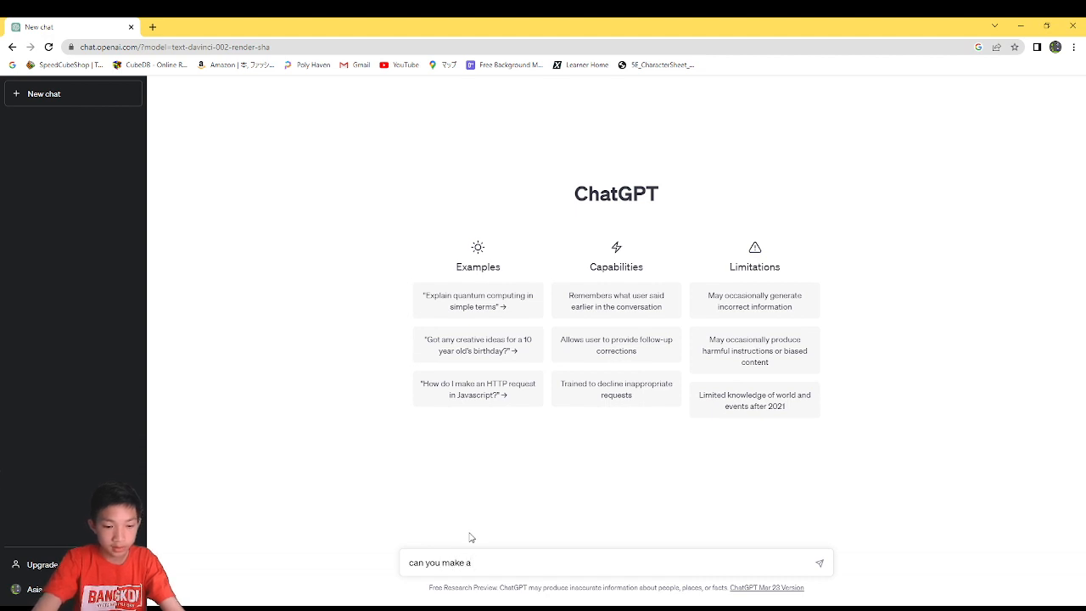
text(pyth)
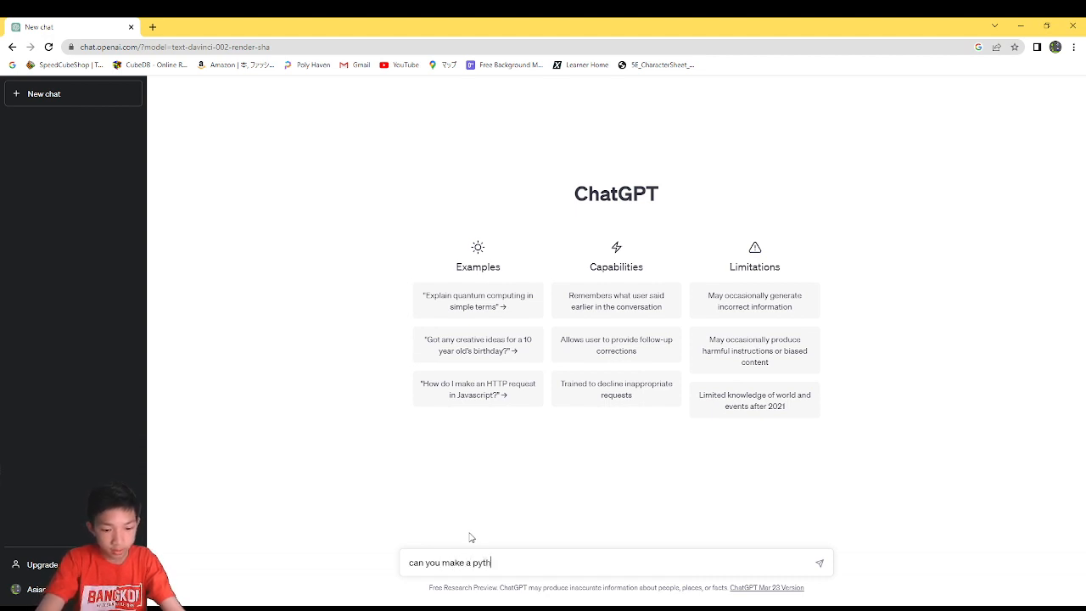
text(on scr)
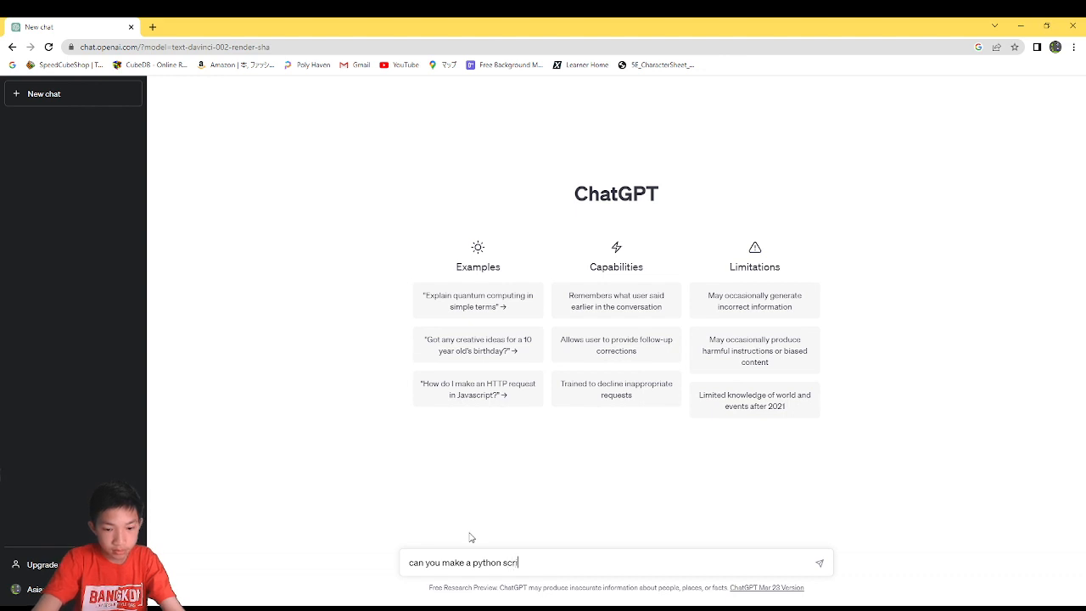
text(ipt)
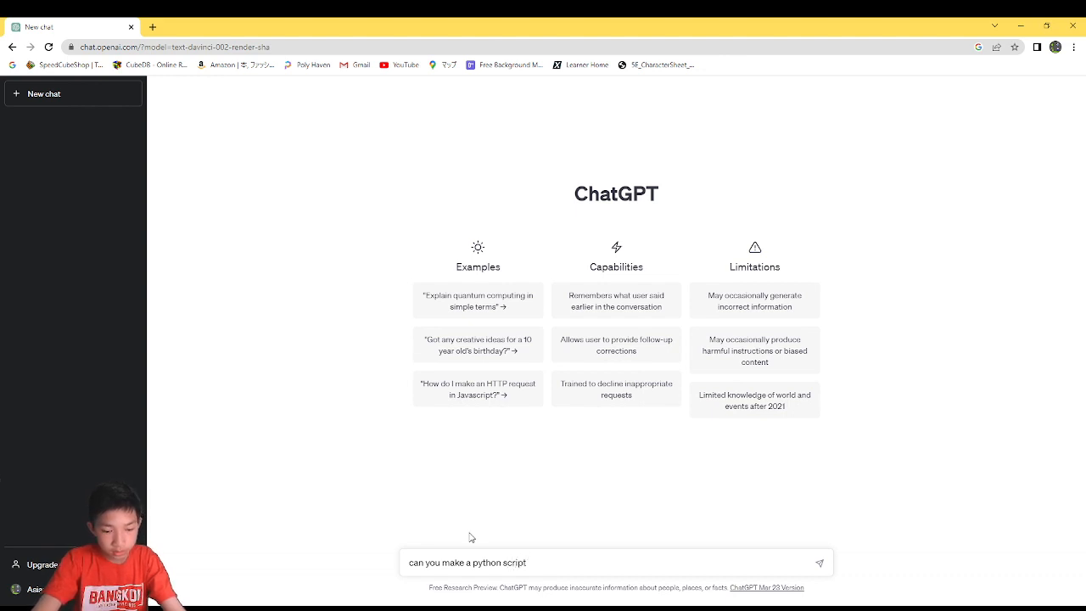
text(to add a)
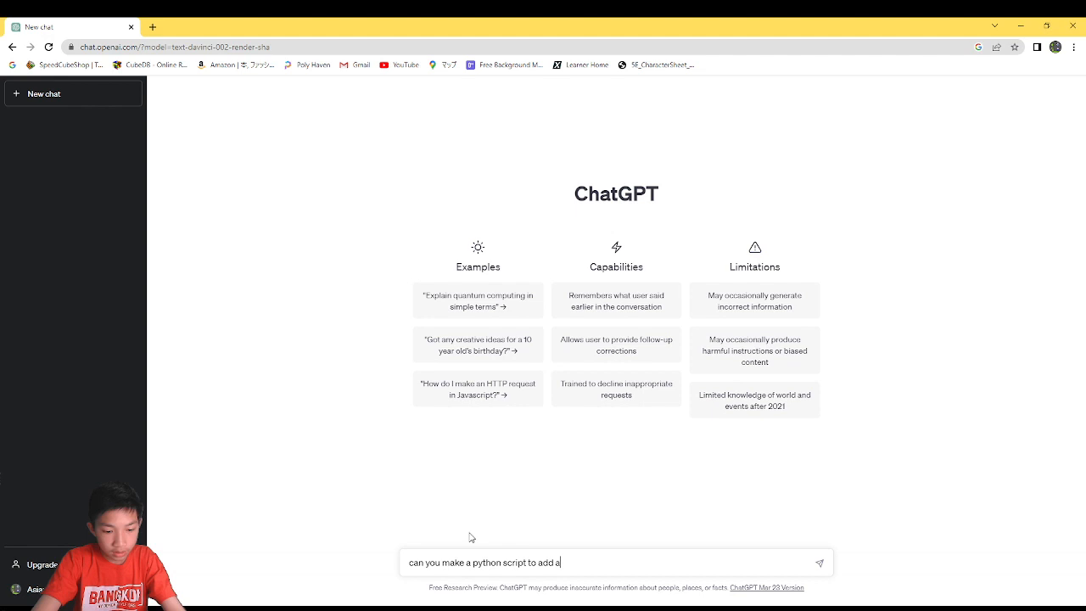
text(bunch of s)
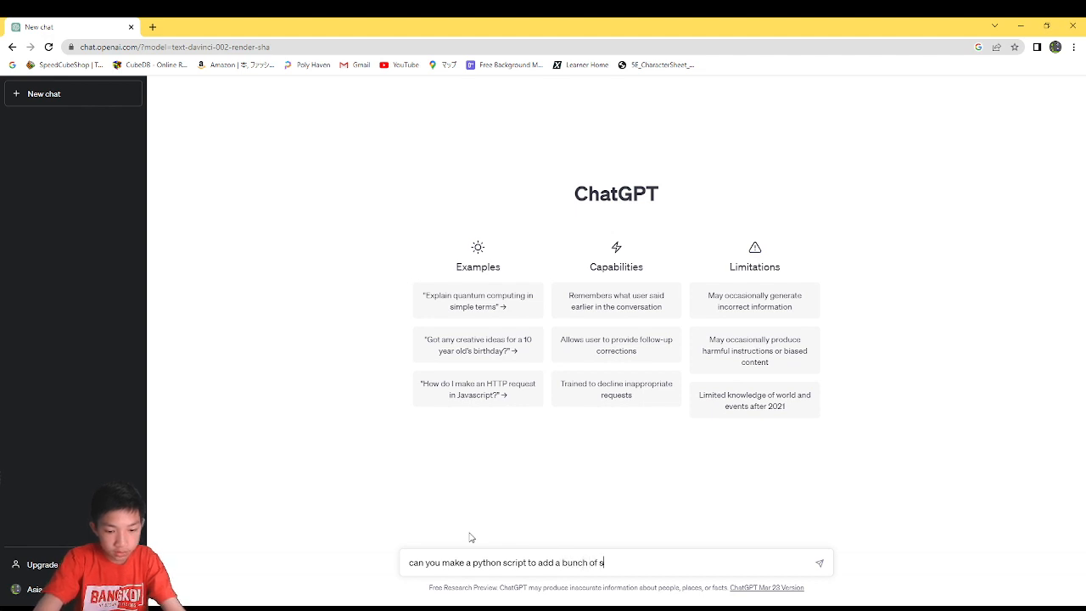
text(pheres)
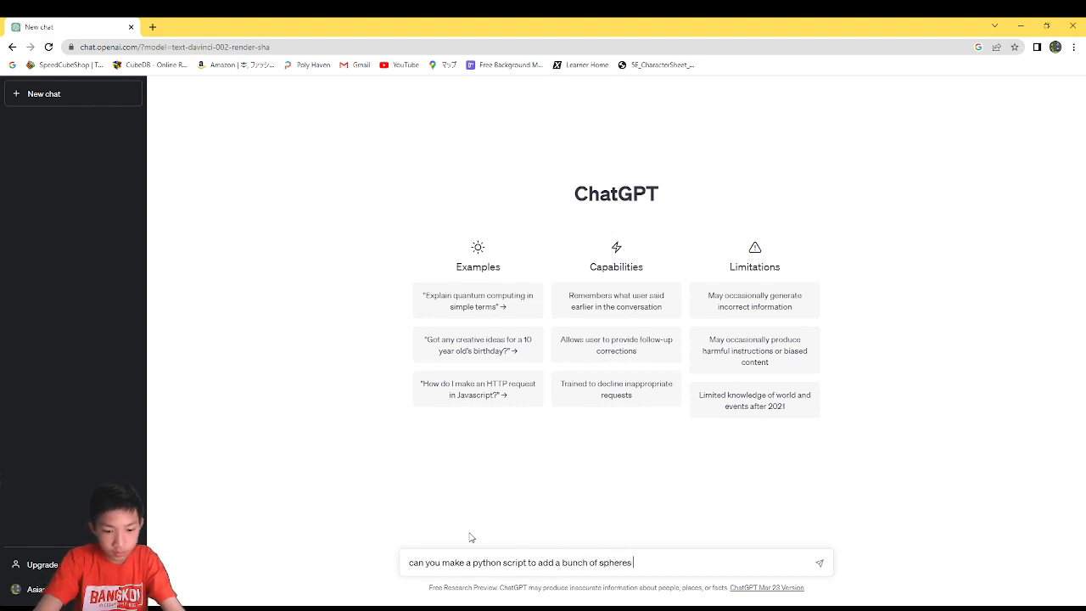
text(in b)
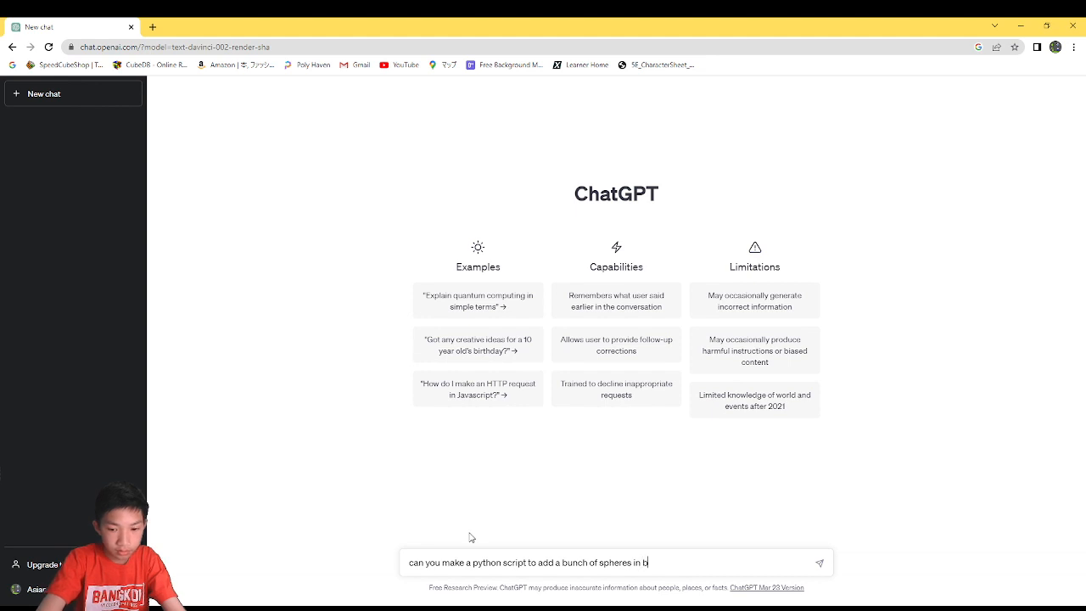
text(lender)
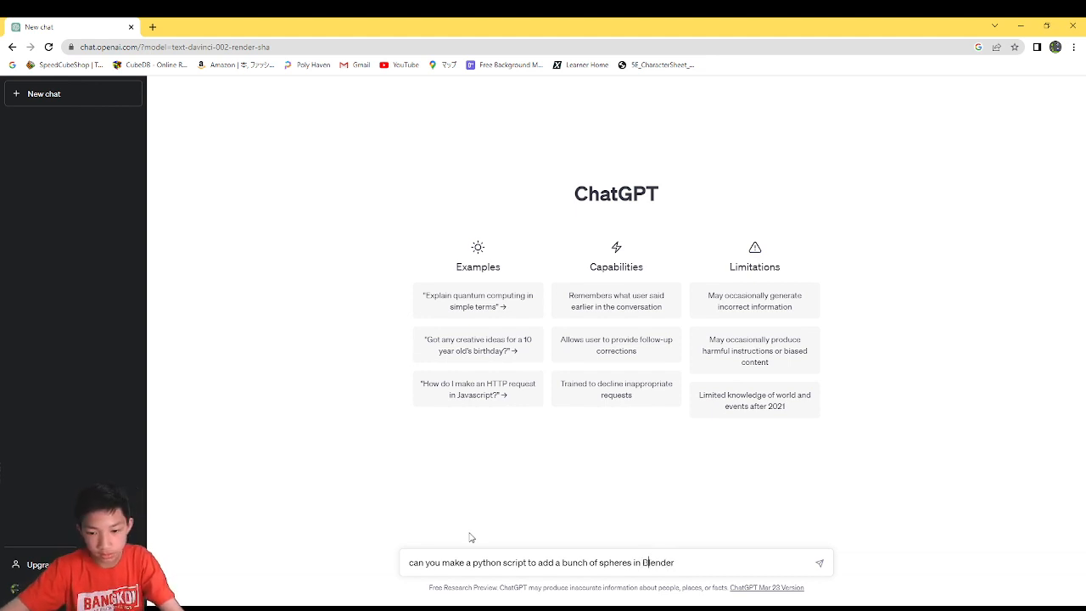
mouse_move(559, 360)
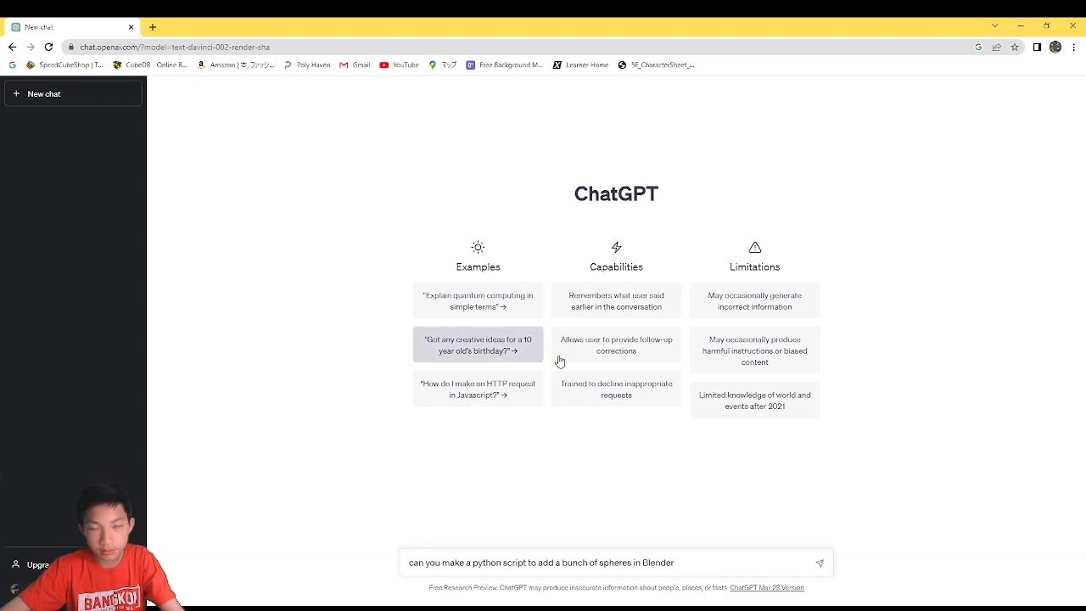
click(817, 562)
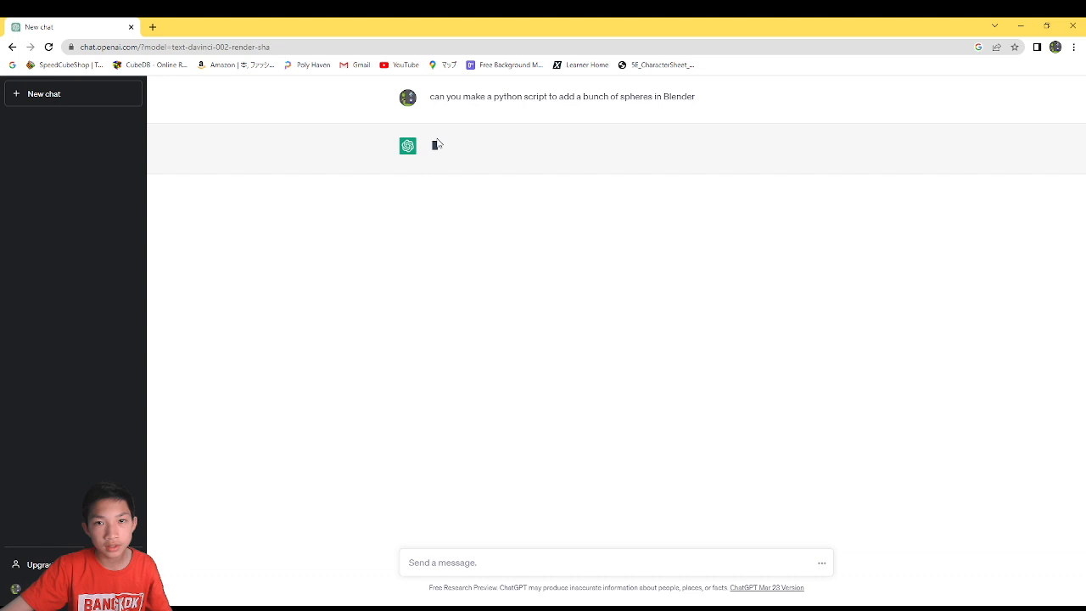
mouse_move(340, 116)
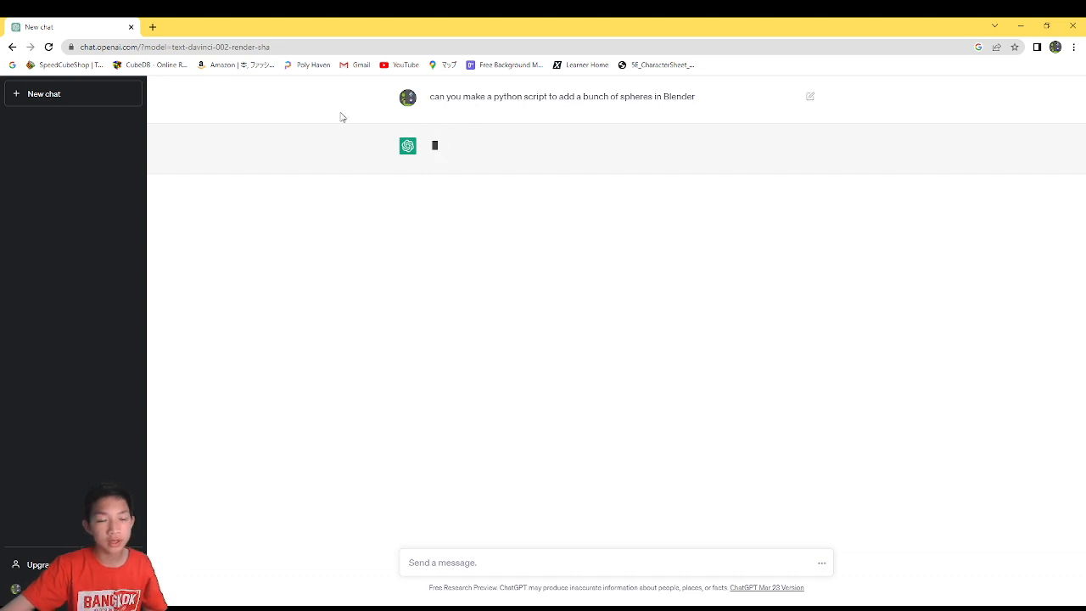
mouse_move(465, 113)
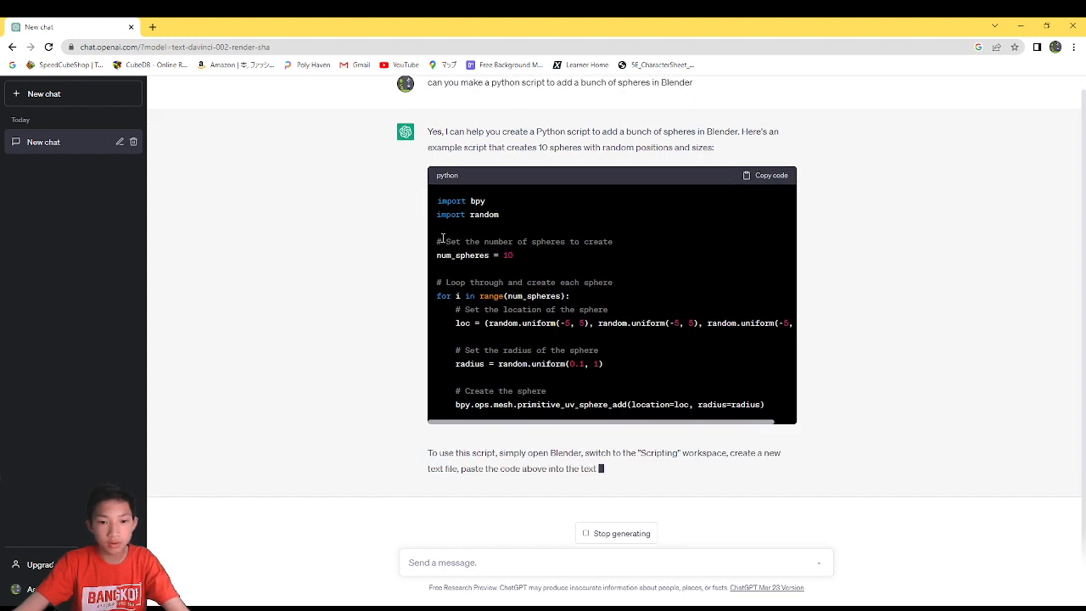
Copy the code of ChatGPT's Python script that creates ten random spheres.
scroll(down, 3)
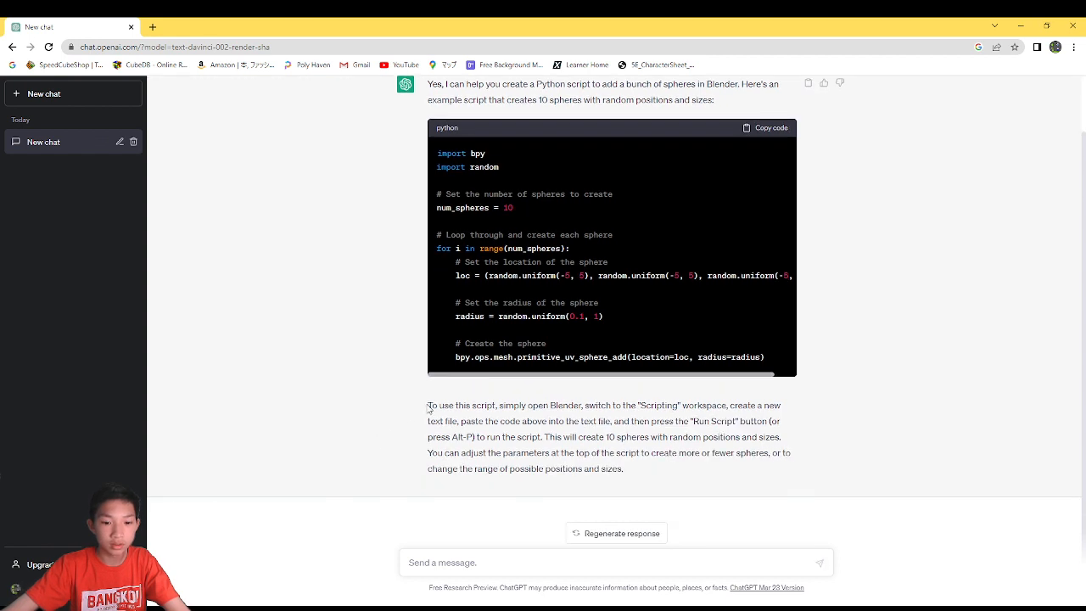
mouse_move(702, 423)
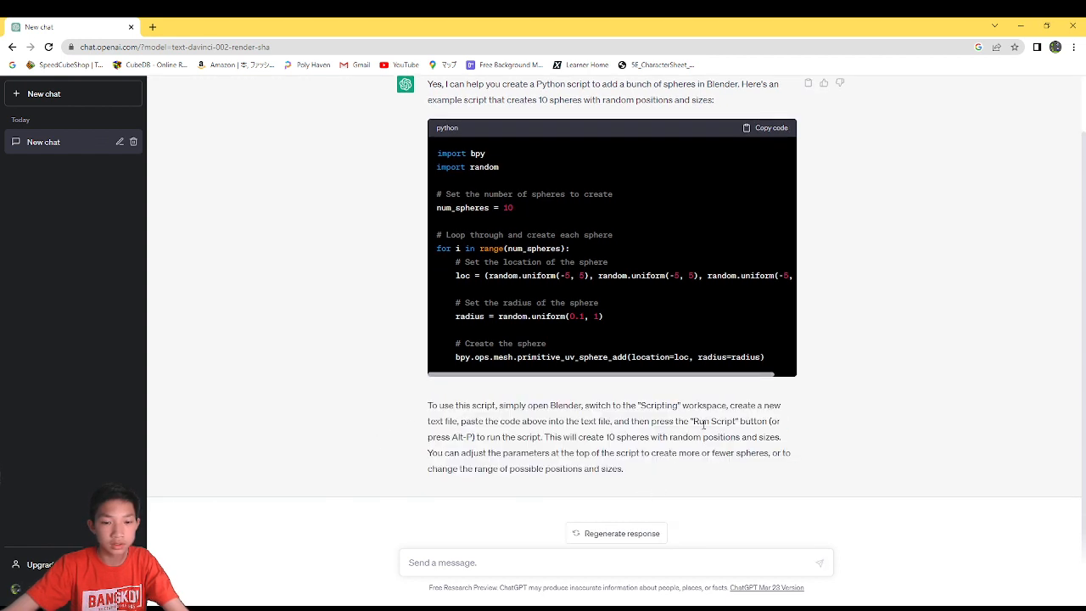
scroll(up, 3)
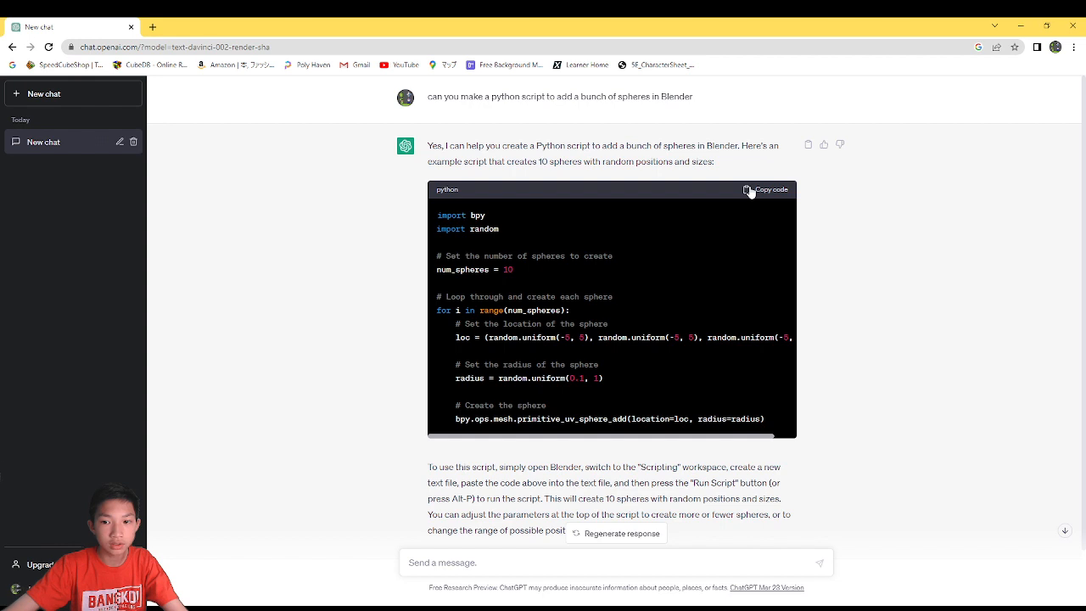
click(766, 189)
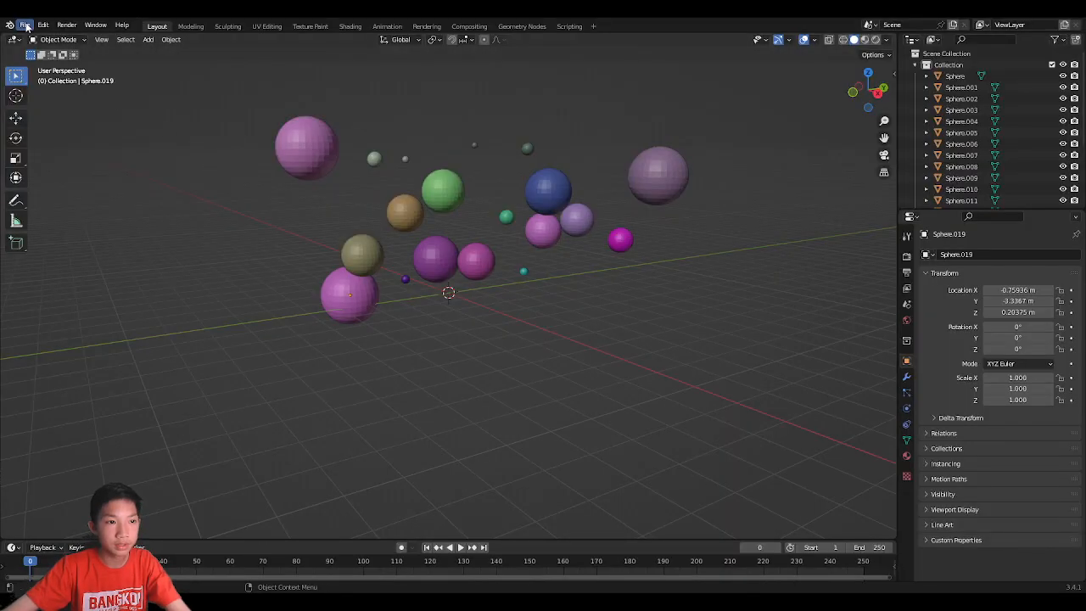
Start a new Scripting file, discarding the unsaved sphere scene.
click(25, 24)
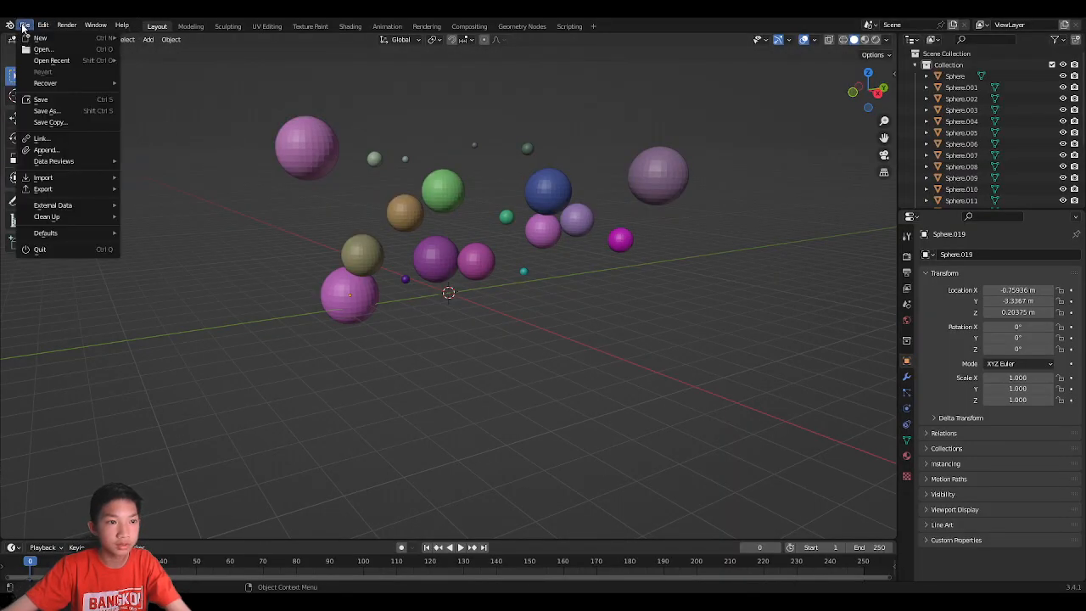
click(40, 37)
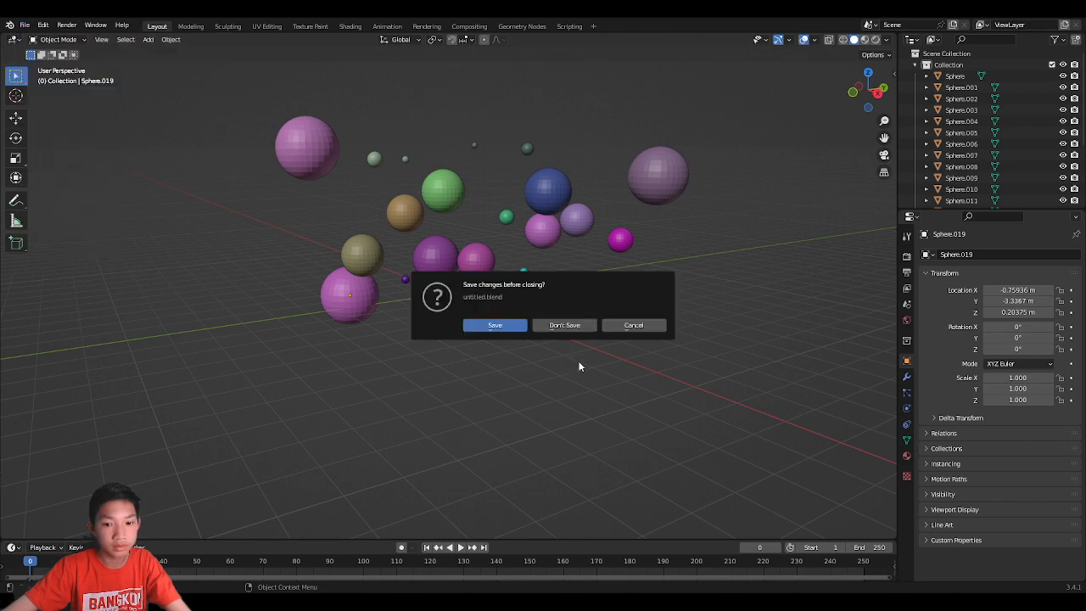
click(564, 325)
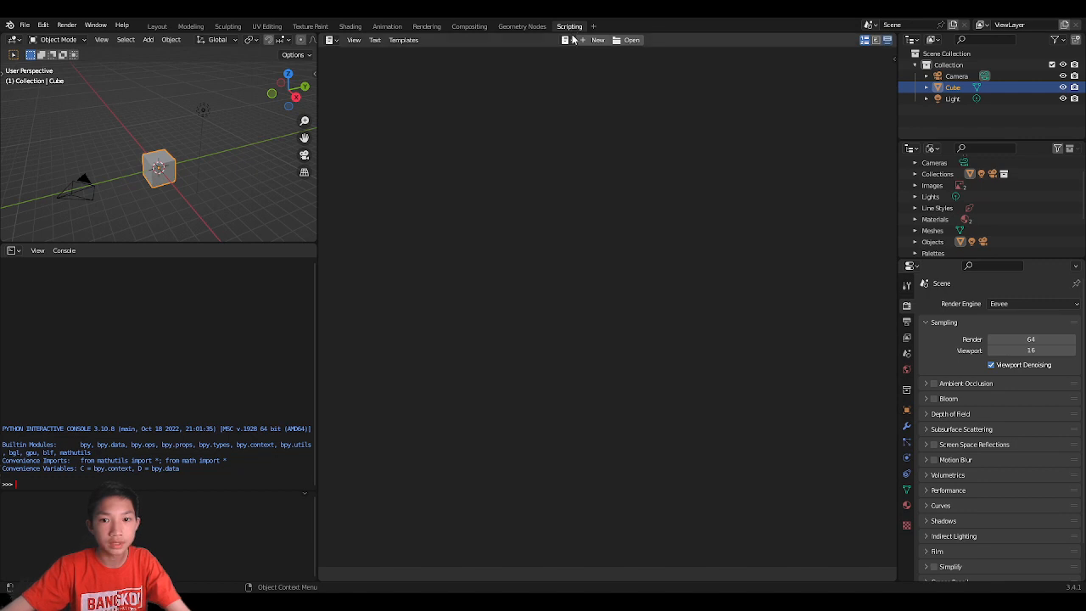
Paste the 'import bpy' sphere script into a new text, run it, and orbit to view the spheres.
click(598, 39)
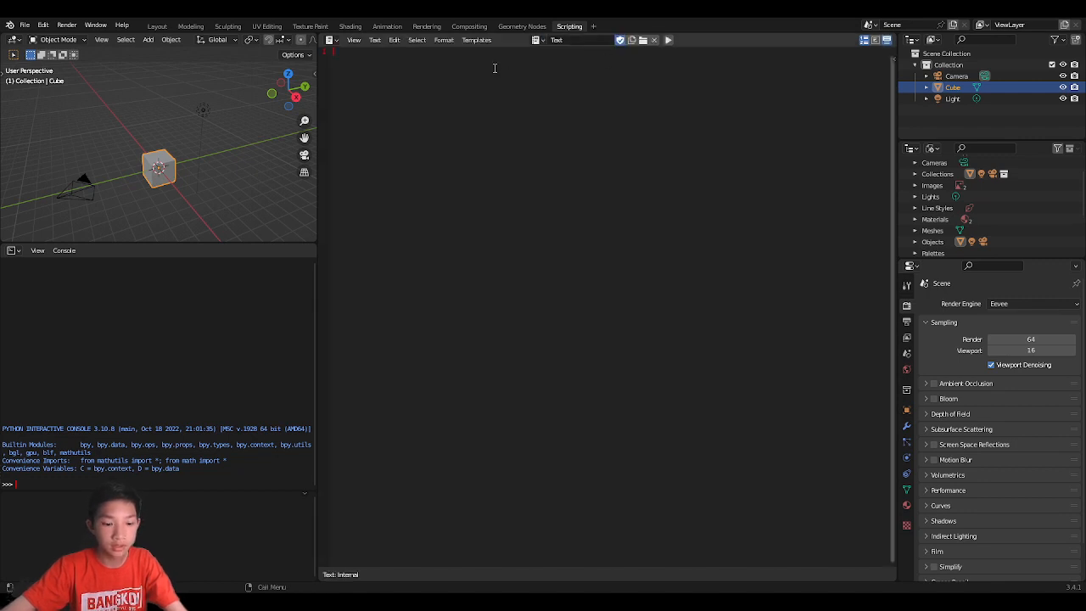
text(import bpy)
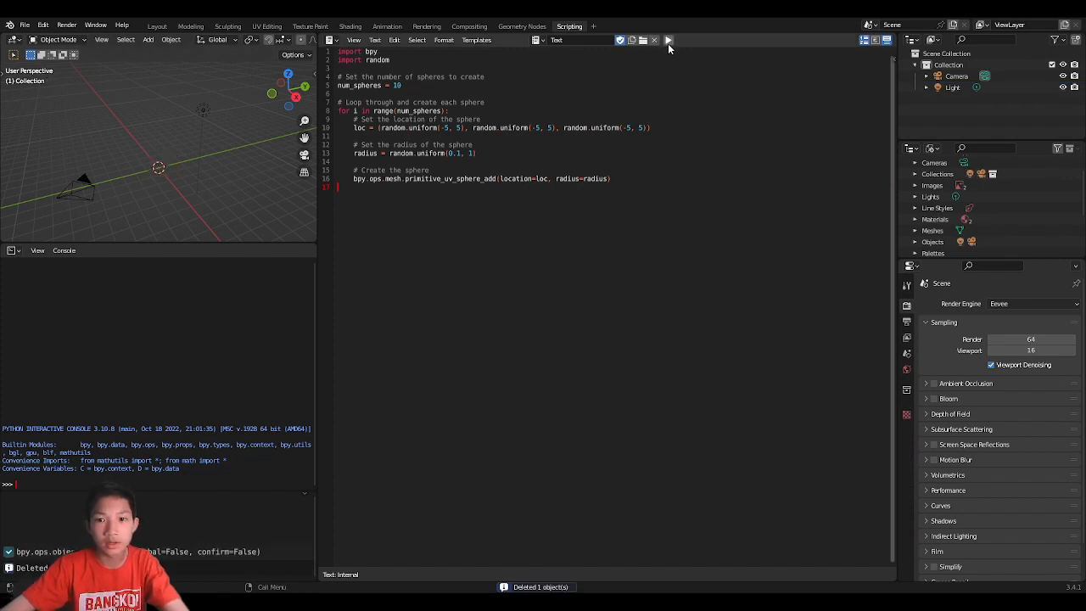
click(668, 40)
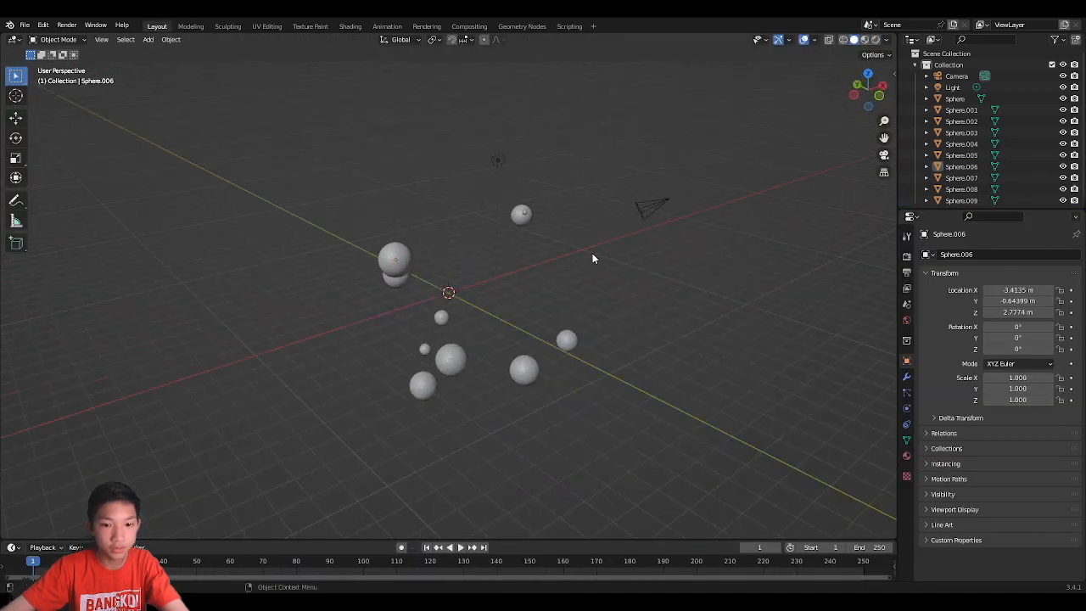
drag(593, 258, 483, 317)
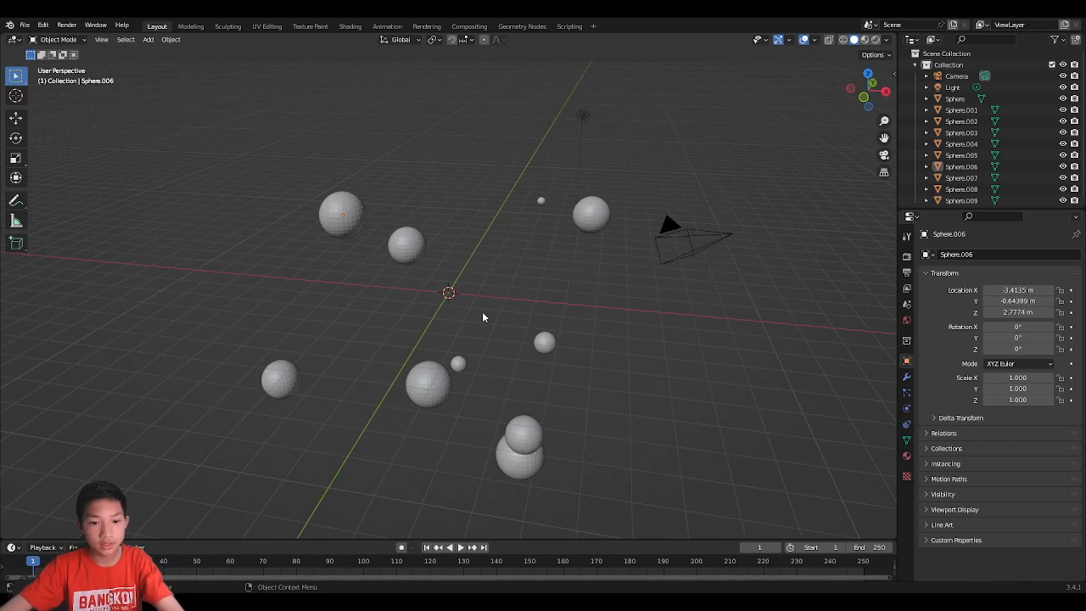